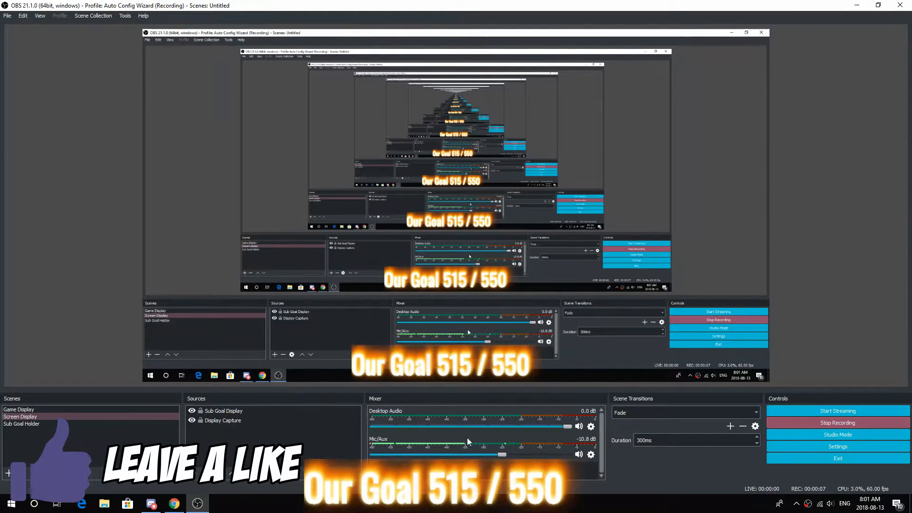
Step: Interact with the YouTube page controls before leaving the video
{"action": "left_click", "coordinate": [223, 420]}
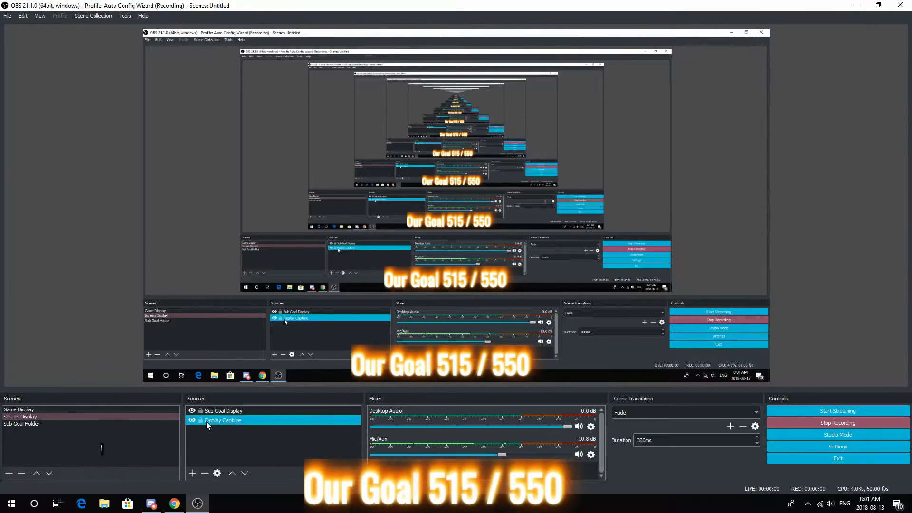
{"action": "left_click", "coordinate": [223, 410]}
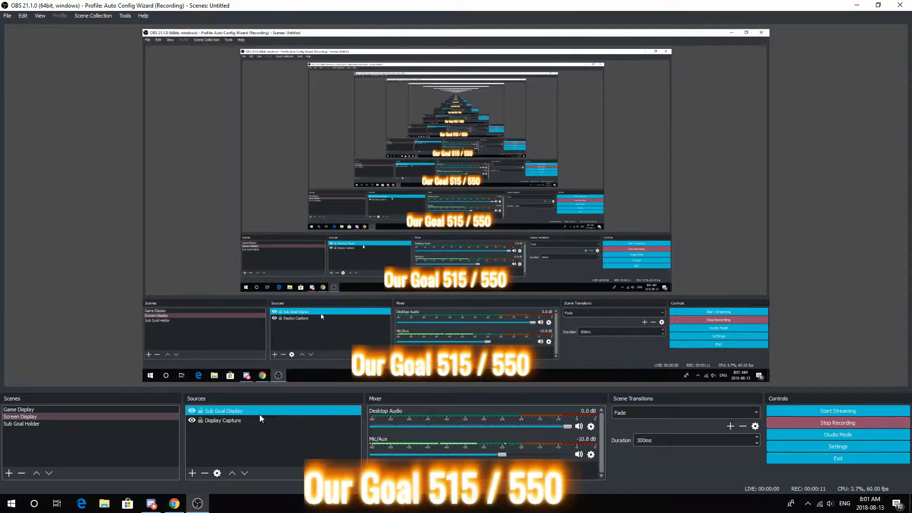
{"action": "left_click", "coordinate": [222, 420]}
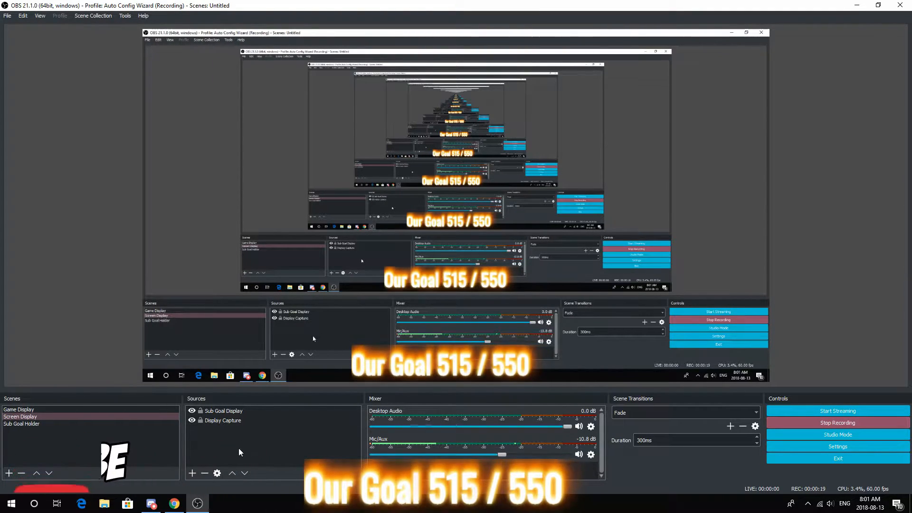
{"action": "left_click", "coordinate": [223, 410]}
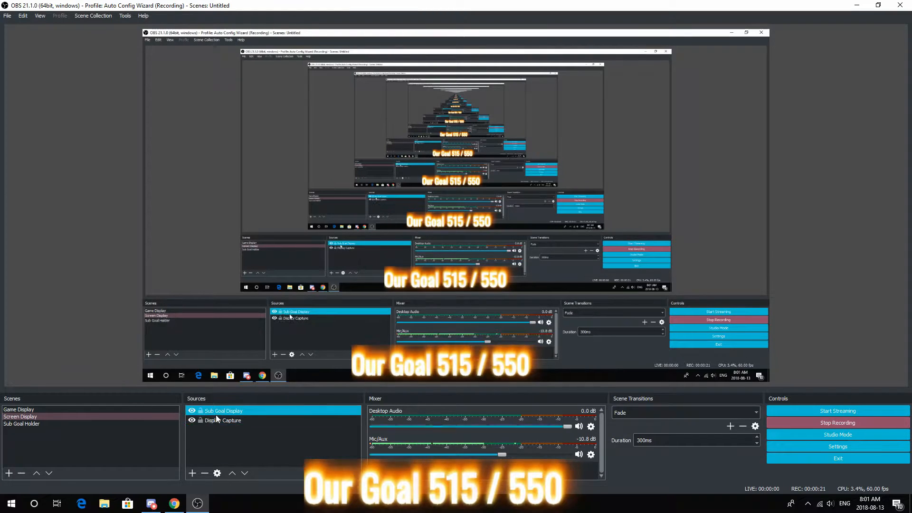
{"action": "left_click", "coordinate": [222, 420]}
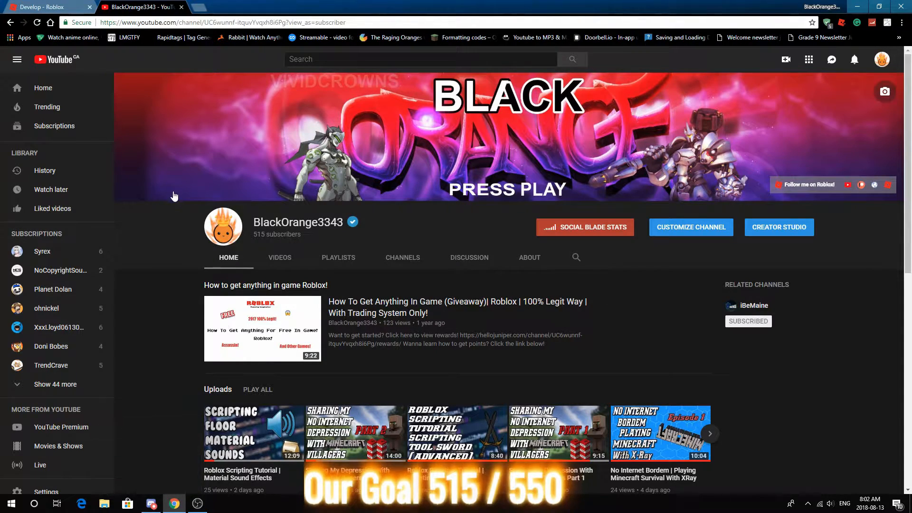
{"action": "mouse_move", "coordinate": [51, 4]}
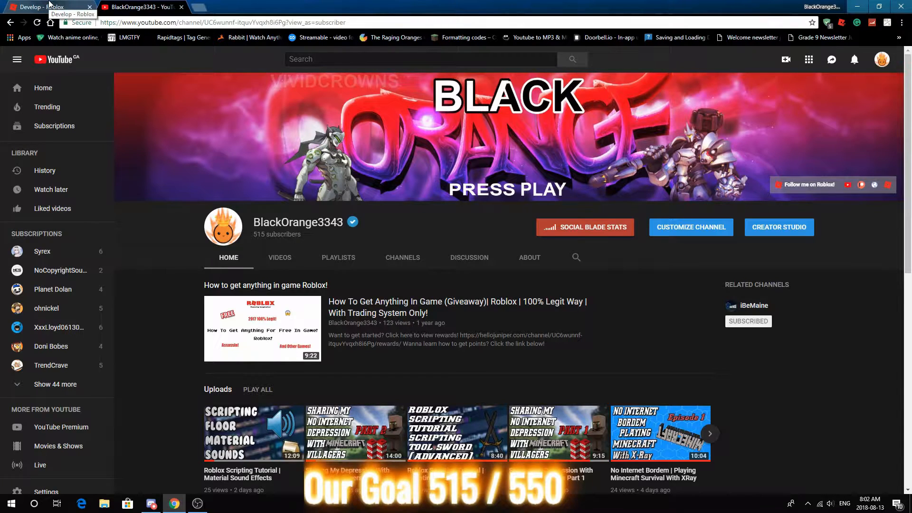
Step: Switch to the Roblox develop page and edit the YouTube Tutorials place
{"action": "left_click", "coordinate": [33, 6]}
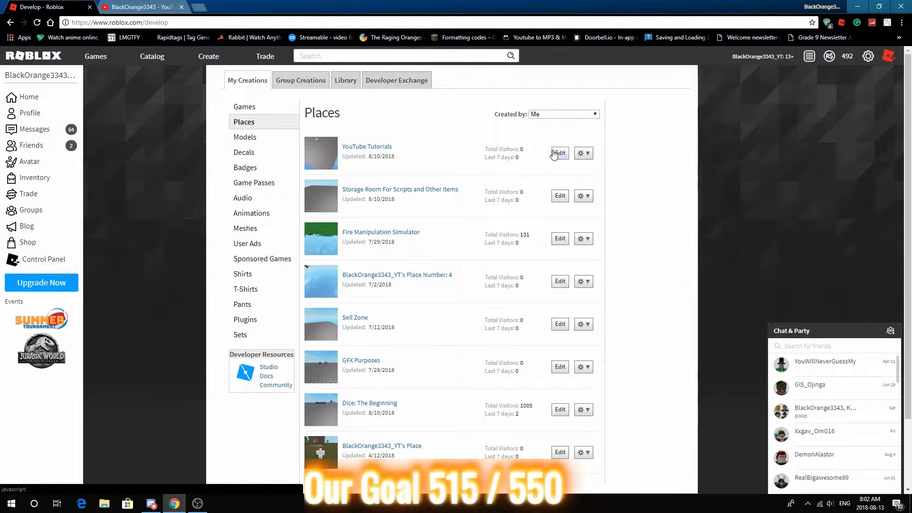
{"action": "mouse_move", "coordinate": [436, 74]}
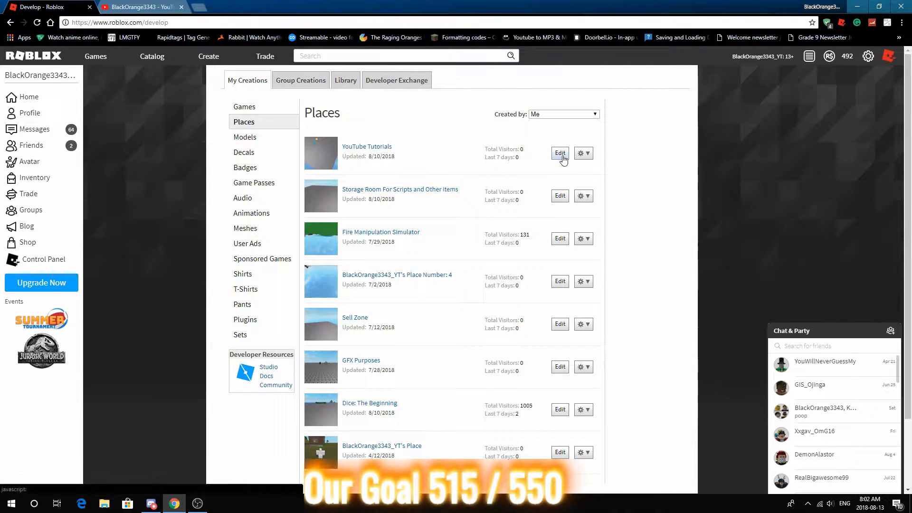
{"action": "left_click", "coordinate": [561, 152]}
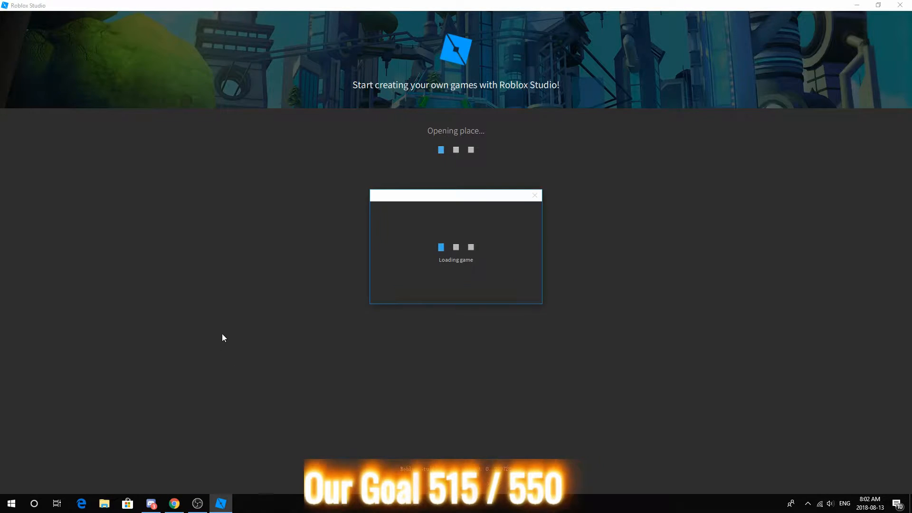
{"action": "mouse_move", "coordinate": [150, 504]}
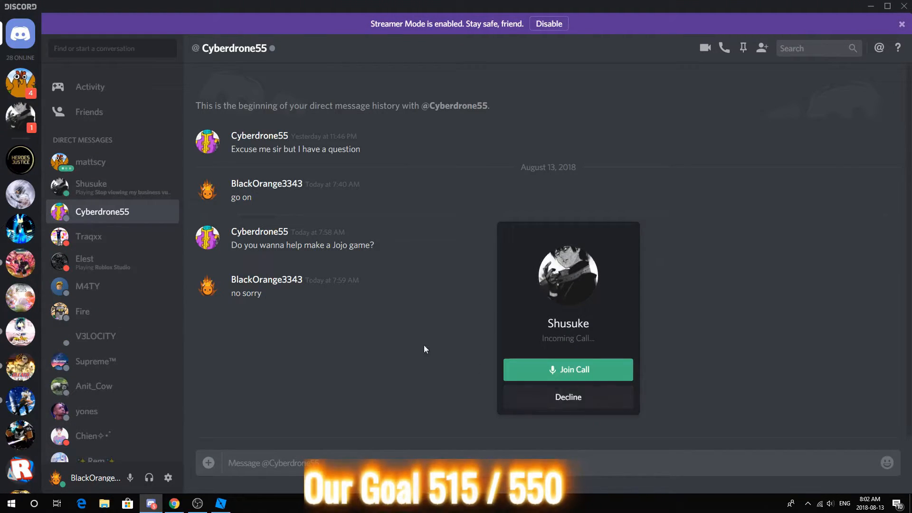
Step: Check the other Discord direct message, then bring Roblox Studio back up
{"action": "left_click", "coordinate": [91, 162]}
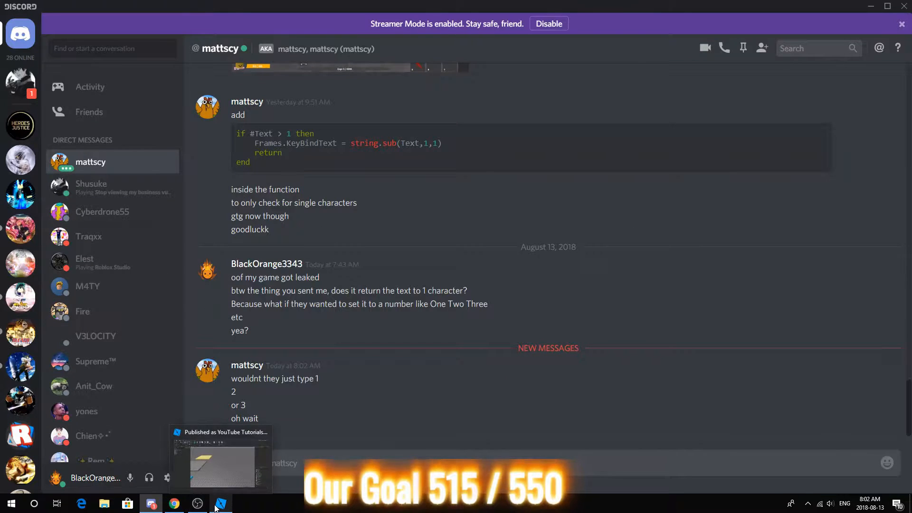
{"action": "left_click", "coordinate": [219, 503]}
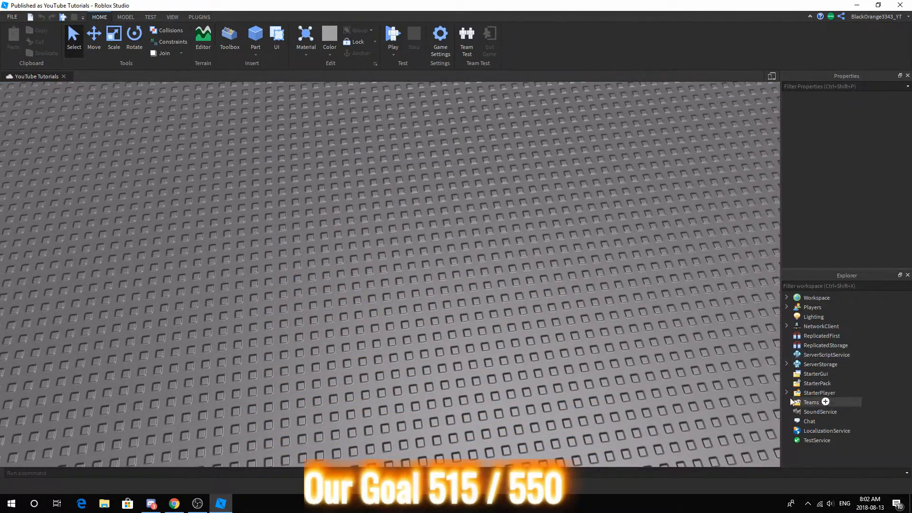
Step: Expand StarterPlayer and insert a LocalScript into StarterCharacterScripts
{"action": "left_click", "coordinate": [787, 392]}
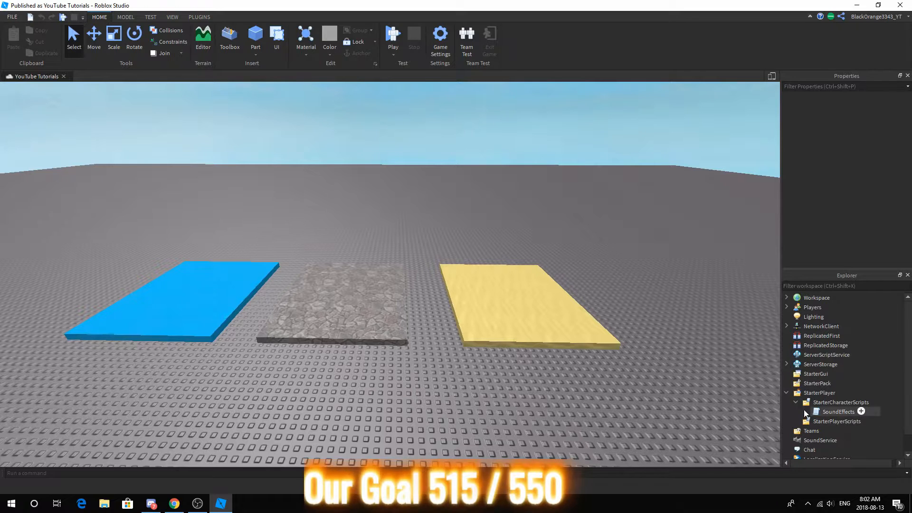
{"action": "left_click", "coordinate": [839, 411]}
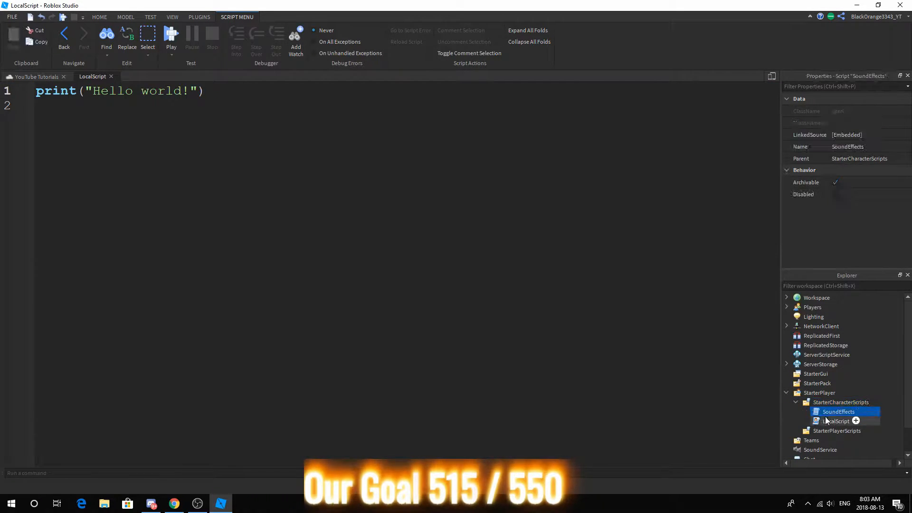
Step: Define plr as the LocalPlayer and Char as plr.Character or CharacterAdded result
{"action": "left_click", "coordinate": [836, 421]}
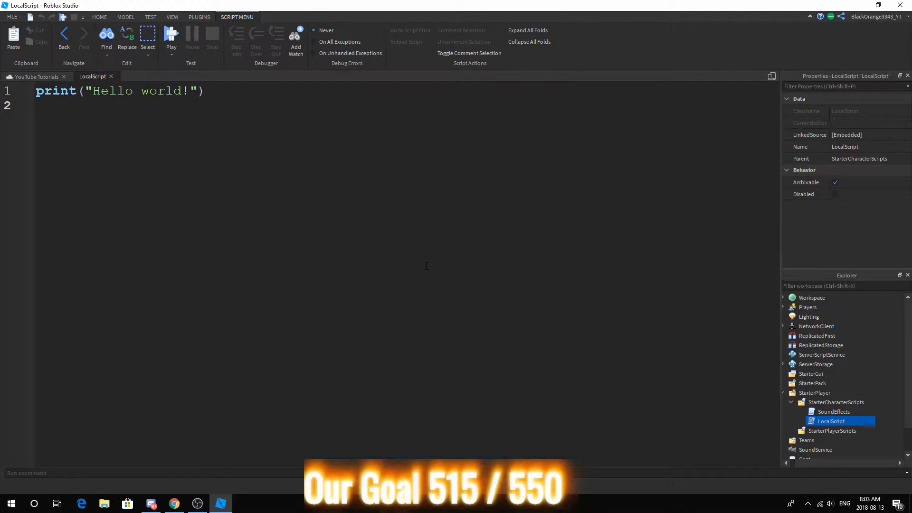
{"action": "type", "text": "local plr = game.Players.LocalPlayer"}
{"action": "type", "text": "local Char = plr.Chara"}
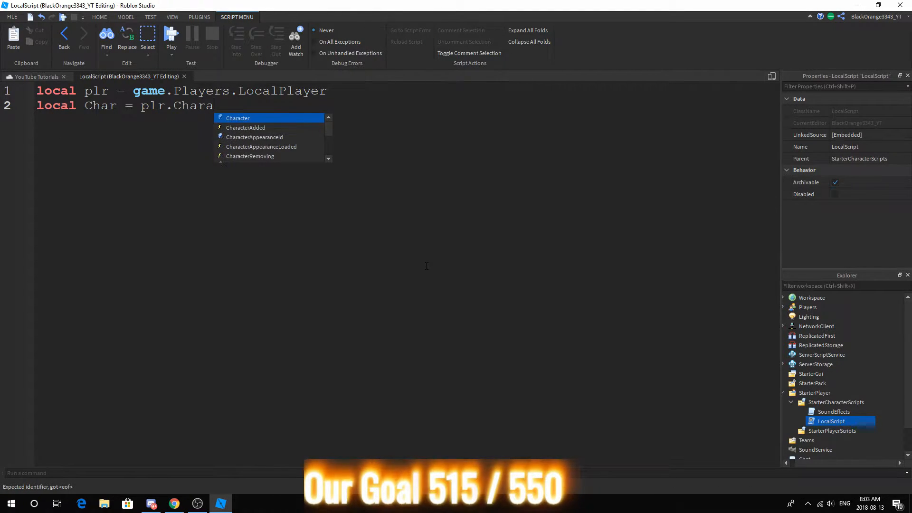
{"action": "type", "text": "cter or plr.CharacterAdded:Wait("}
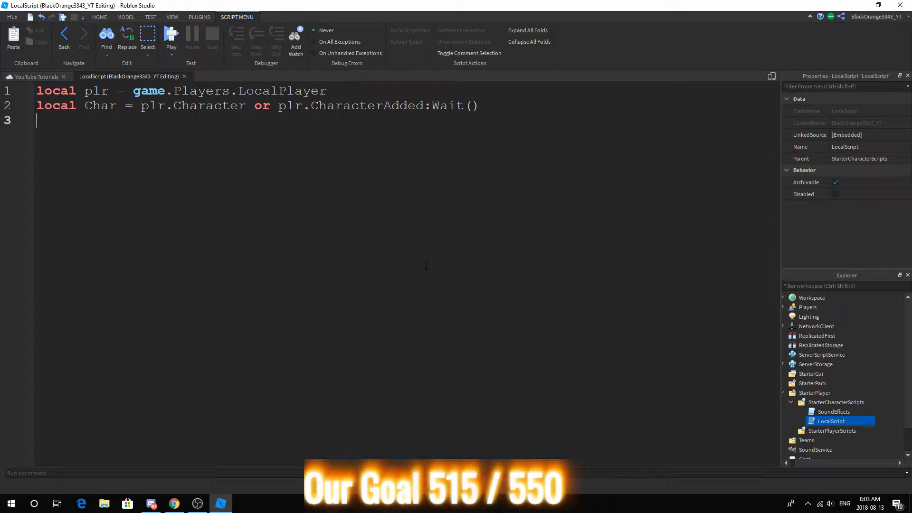
Step: Define UserInputService via game:GetService("UserInputService")
{"action": "type", "text": "local Us"}
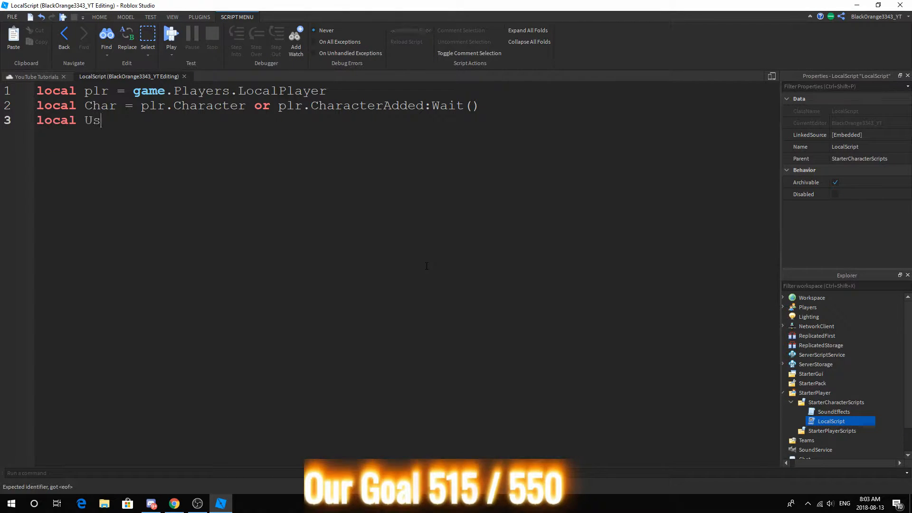
{"action": "type", "text": "erInputService"}
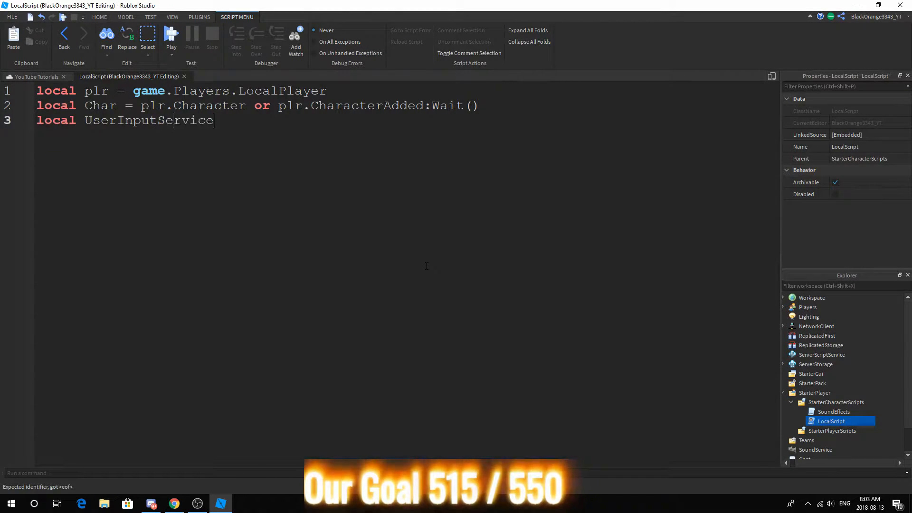
{"action": "type", "text": "= game:GetService(\"ui"}
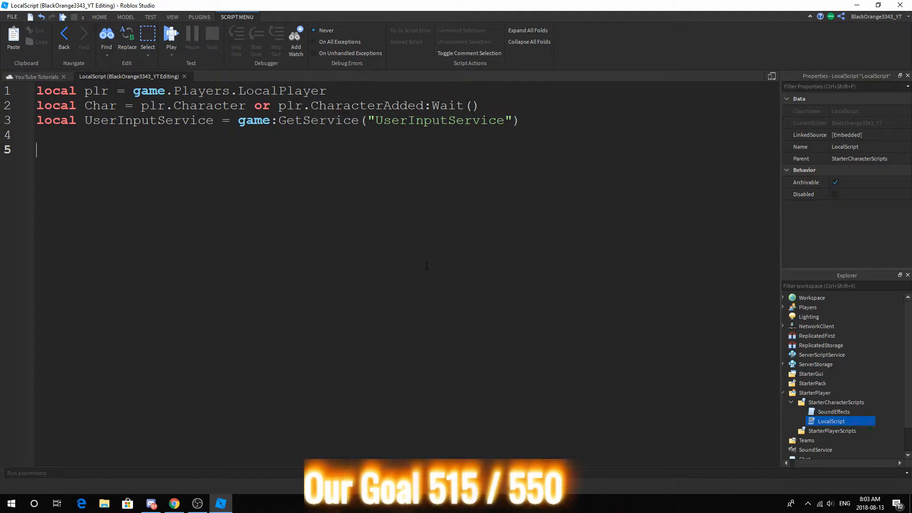
Step: Declare local Tapped = false and local Time = 0.25
{"action": "type", "text": "local Tapped = t"}
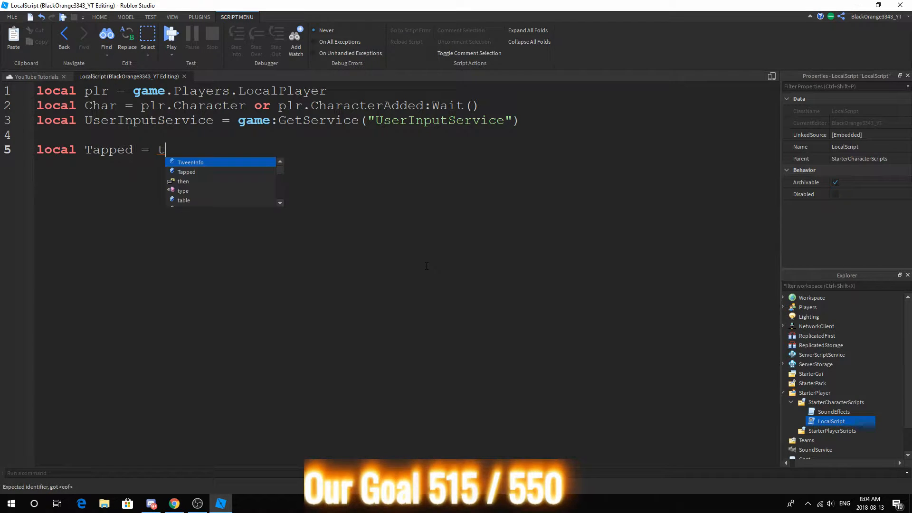
{"action": "type", "text": "alse"}
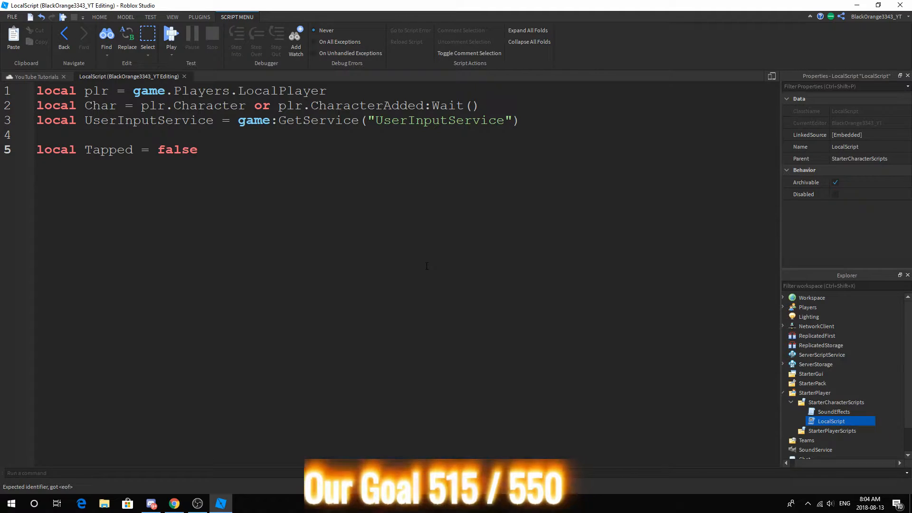
{"action": "type", "text": "local Time ="}
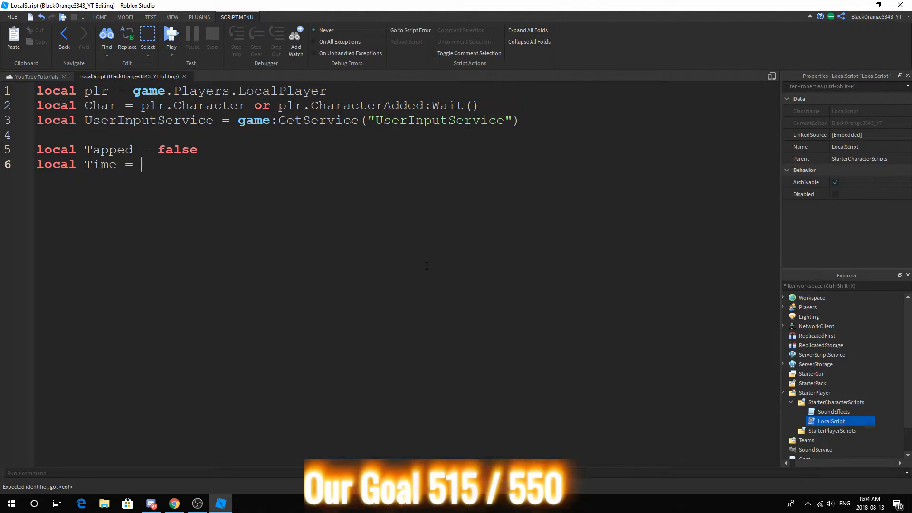
{"action": "type", "text": "0.3"}
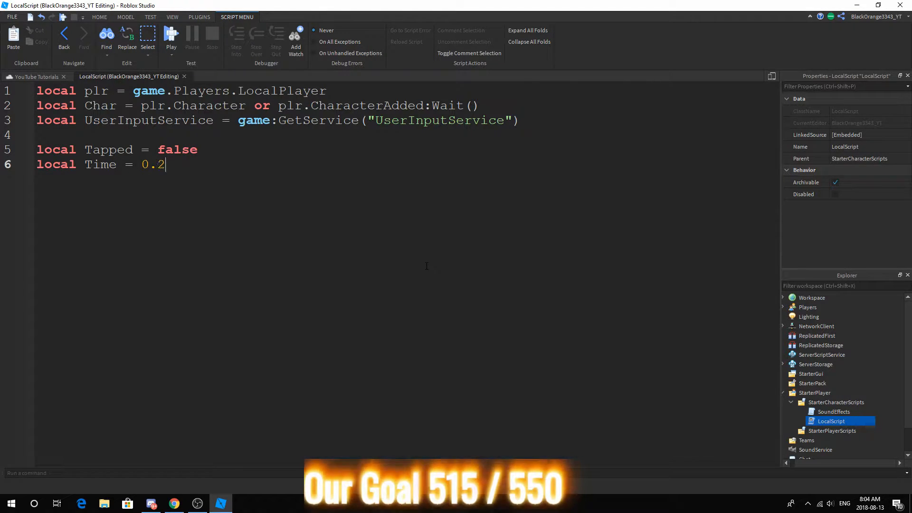
{"action": "type", "text": "5"}
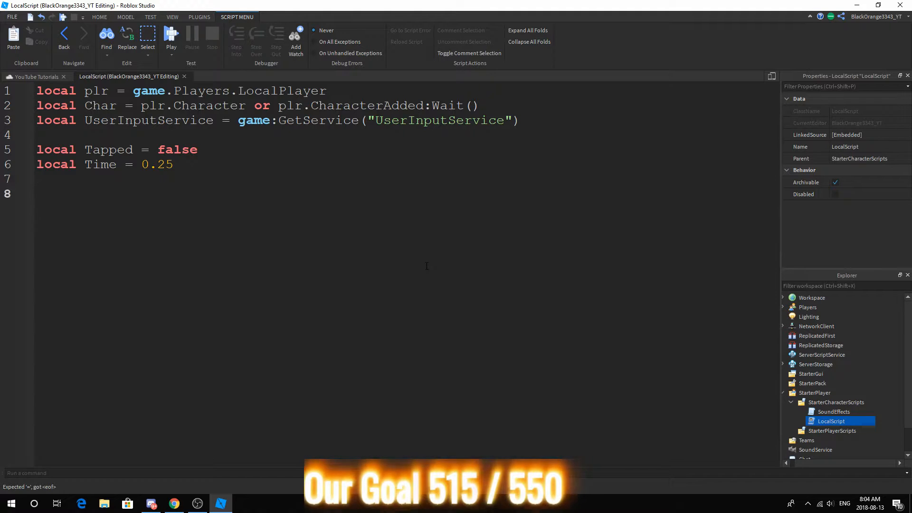
Step: Connect InputBegan with (Input, GameStuff) and return early if GameStuff is set
{"action": "type", "text": "utService:"}
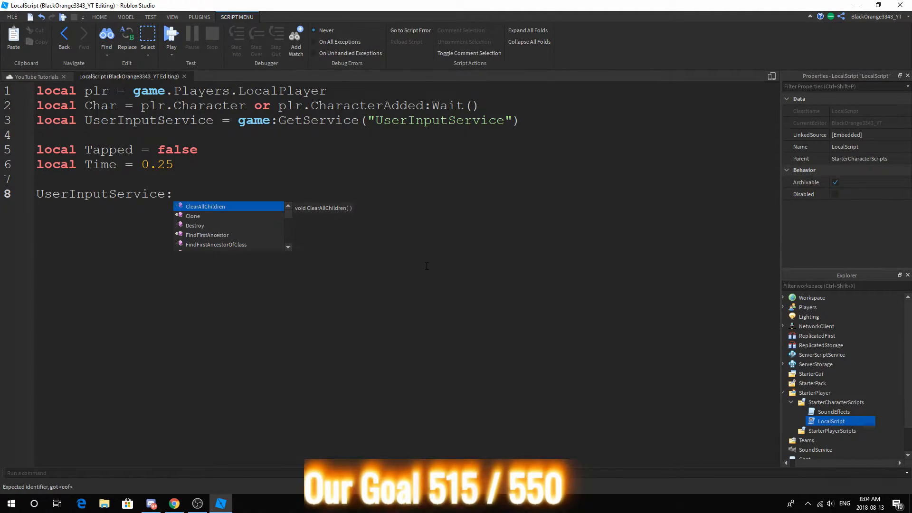
{"action": "type", "text": "InputBegan:"}
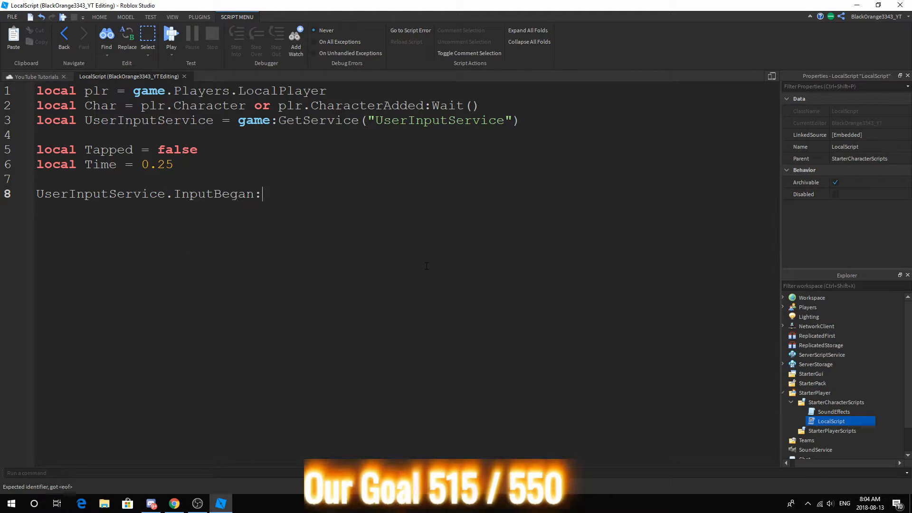
{"action": "type", "text": "Connect(function(Input"}
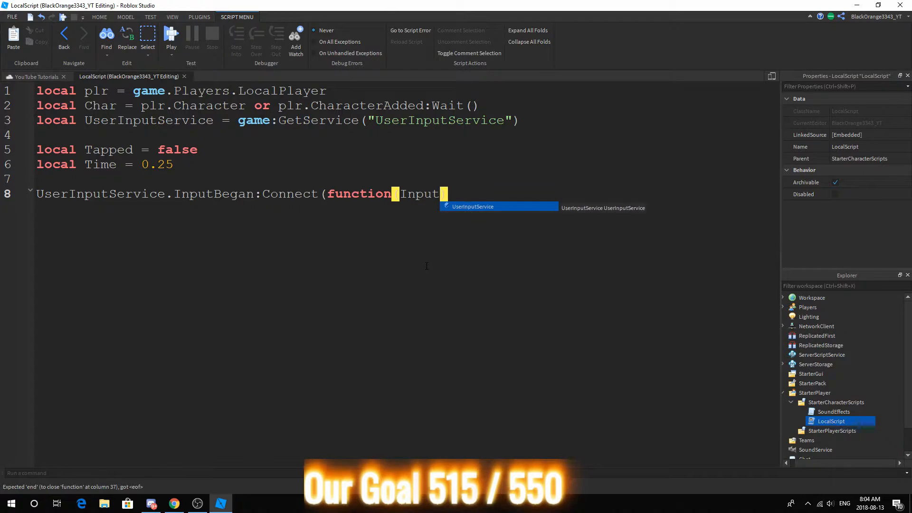
{"action": "type", "text": ", GameStuff"}
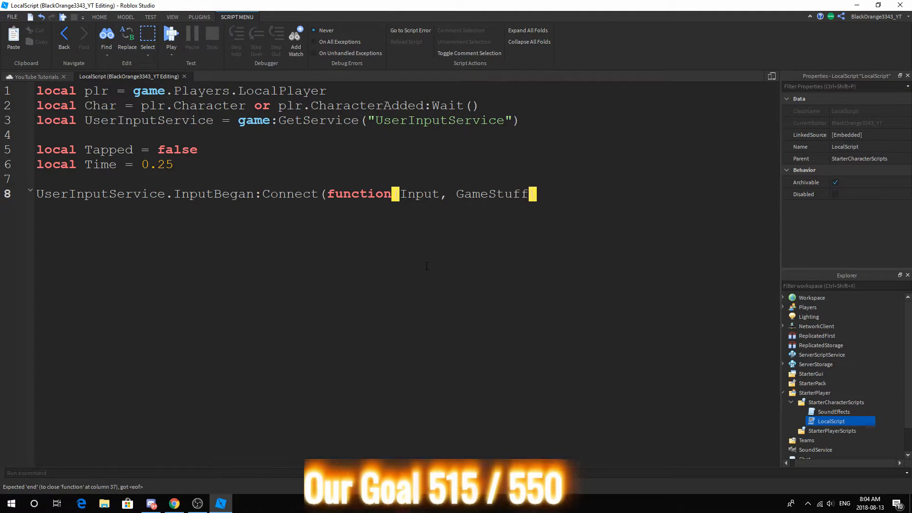
{"action": "type", "text": "if gam"}
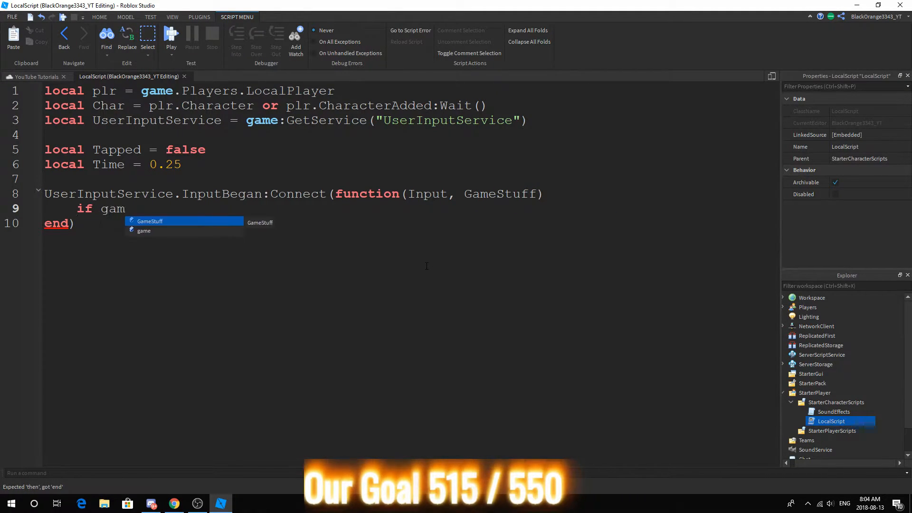
{"action": "key", "text": "Tab"}
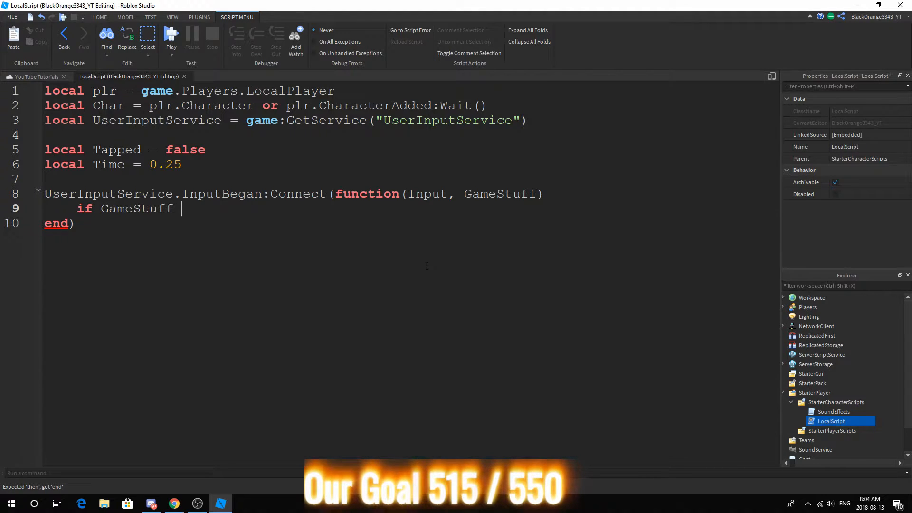
{"action": "type", "text": "then return e"}
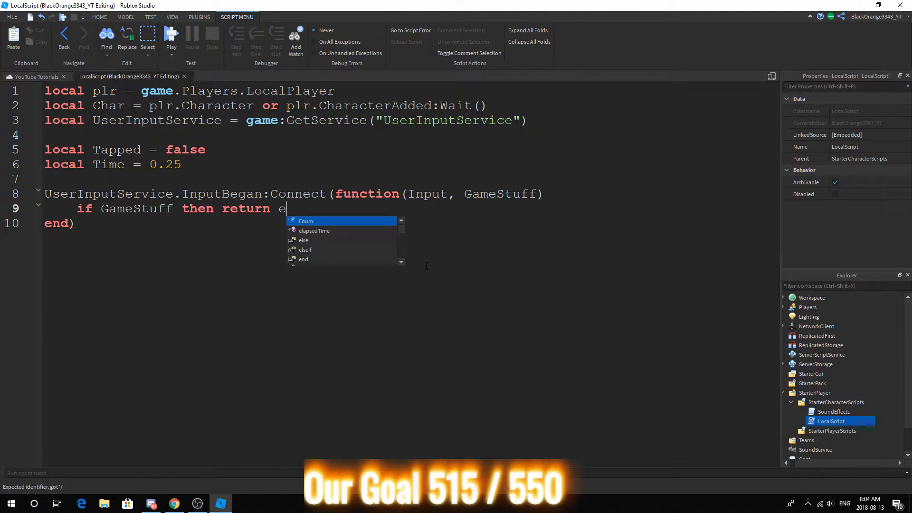
{"action": "type", "text": "nd"}
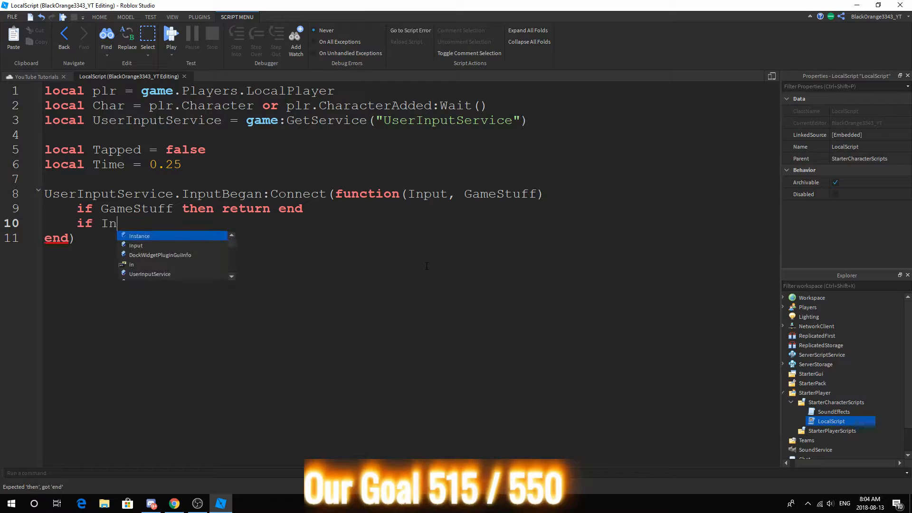
Step: Add the check 'if Input.KeyCode == Enum.KeyCode.W'
{"action": "type", "text": "put"}
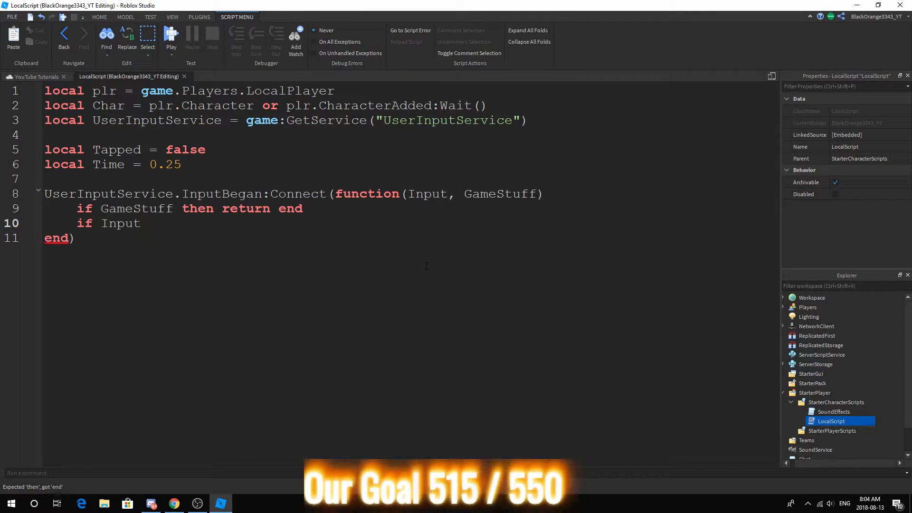
{"action": "type", "text": ".KeyCode == em"}
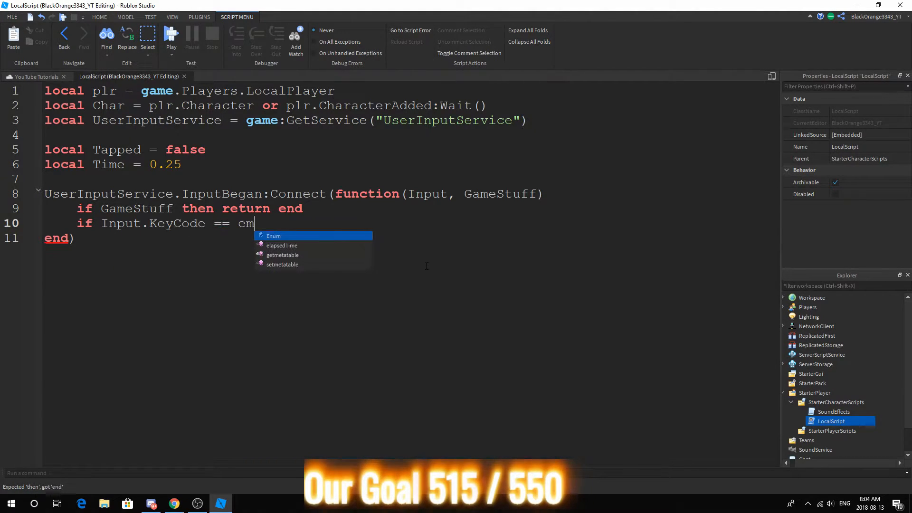
{"action": "type", "text": "Enum.KeyCode.W then"}
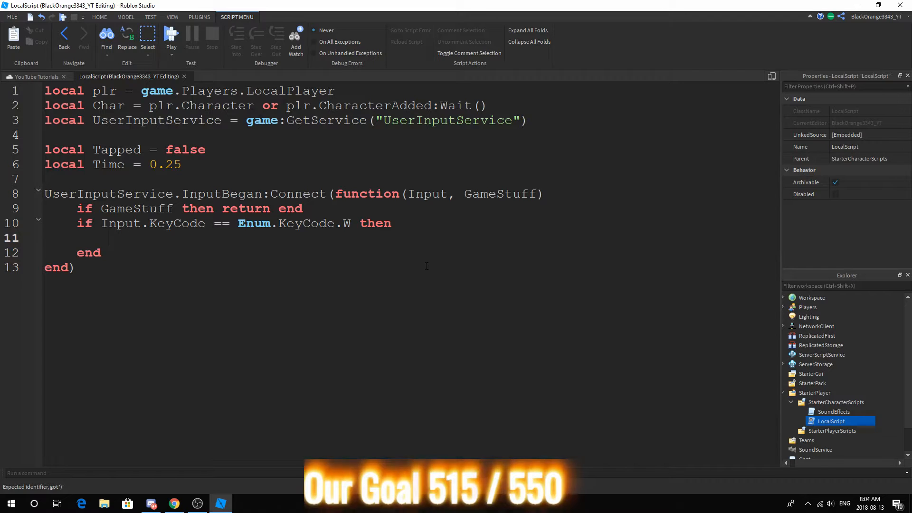
Step: Write 'if not Tapped then Tapped = true wait(Time) Tapped = false else' with a placeholder comment
{"action": "type", "text": "if tapp"}
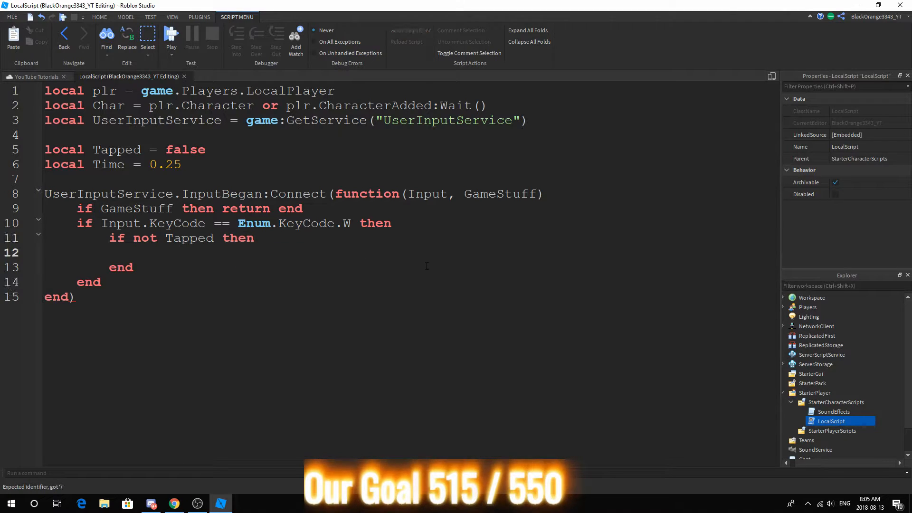
{"action": "type", "text": "Tapped = true"}
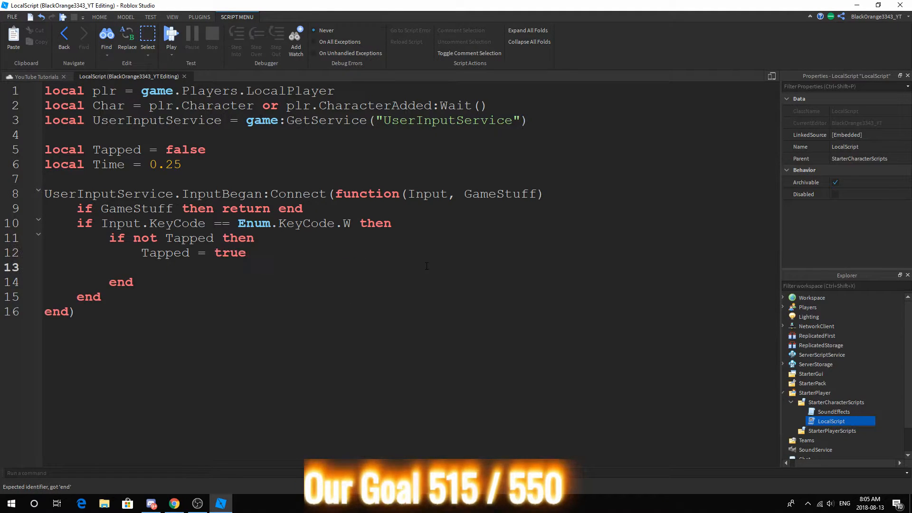
{"action": "type", "text": "wait(Tum"}
{"action": "type", "text": "Tapped"}
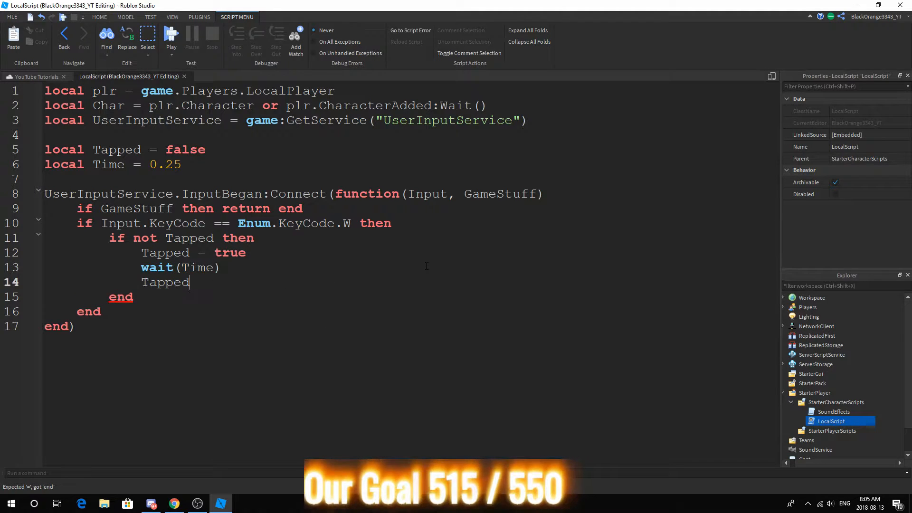
{"action": "type", "text": "= false"}
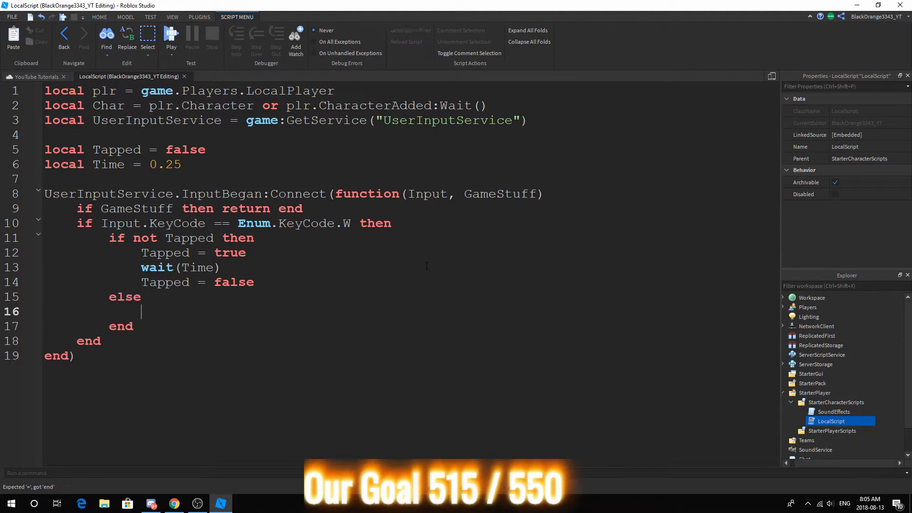
{"action": "type", "text": "-- do"}
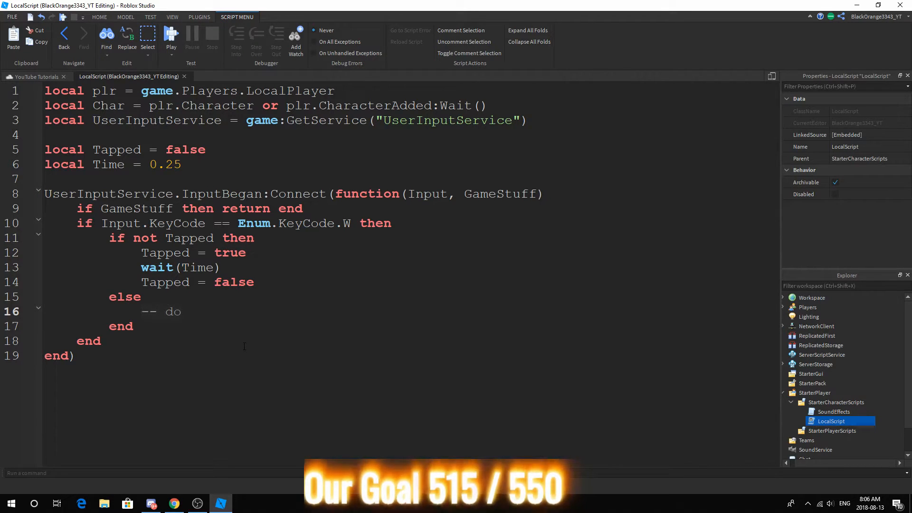
Step: Write 'Char.HumanoidRootPart.Velocity =' and remove the stray dot
{"action": "type", "text": "Char"}
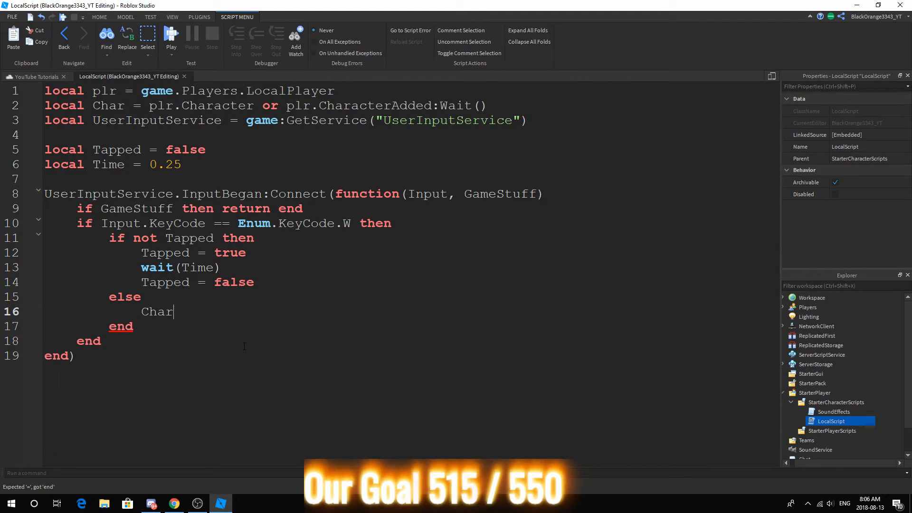
{"action": "type", "text": ".HumanoidR"}
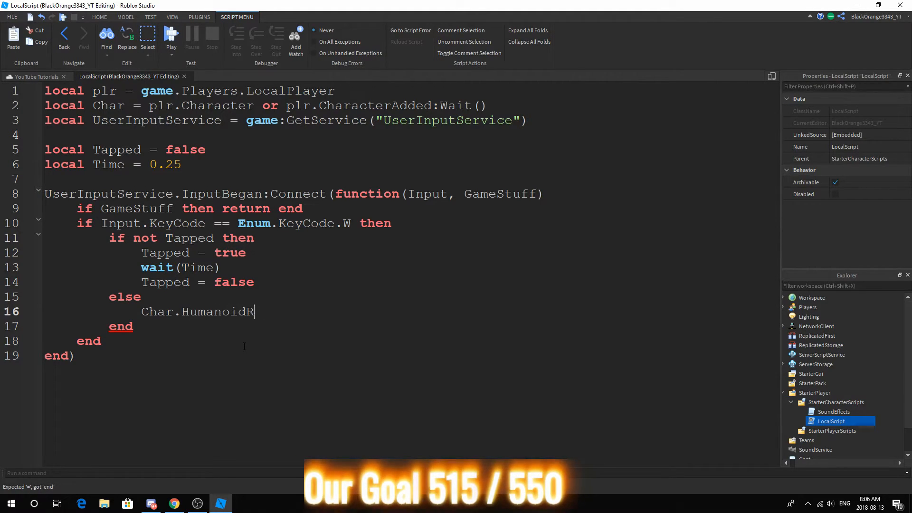
{"action": "type", "text": "ootPart.Velocity"}
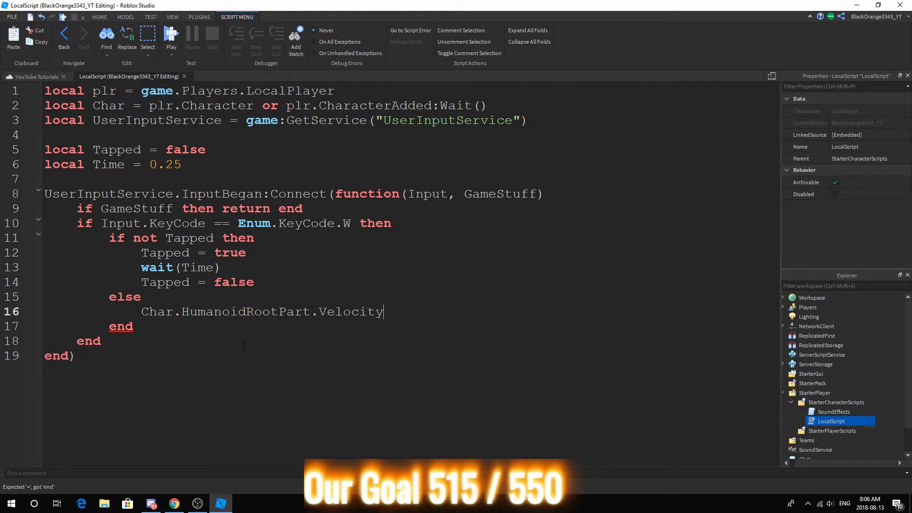
{"action": "type", "text": "."}
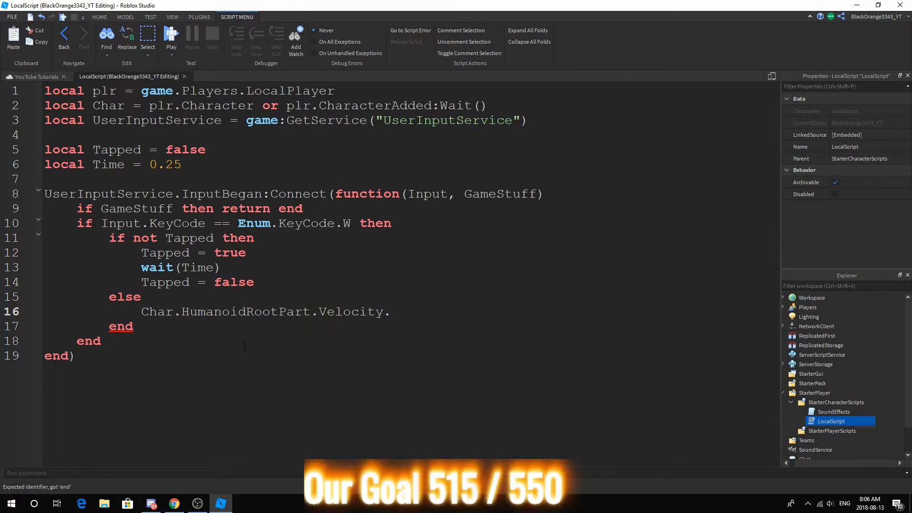
{"action": "key", "text": "BackSpace"}
{"action": "type", "text": " ="}
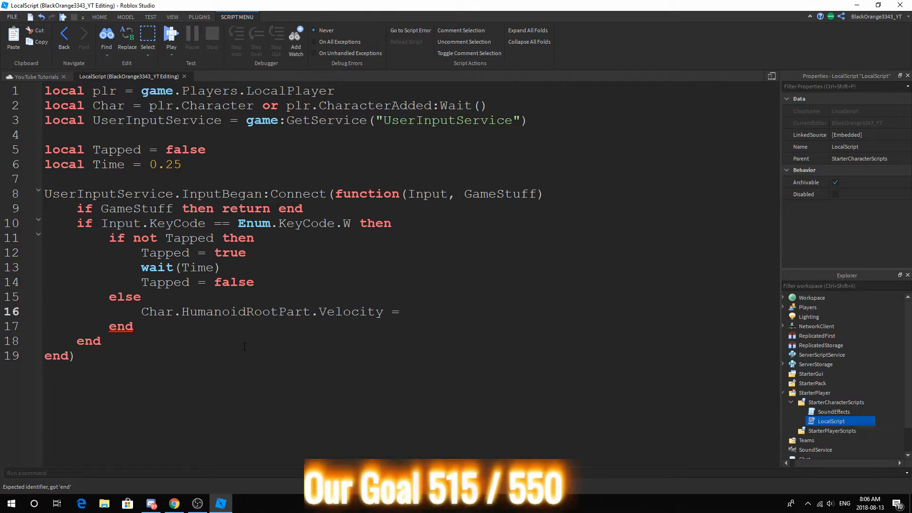
Step: Assign it Char.HumanoidRootPart.CFrame.lookVector*400
{"action": "type", "text": "Char"}
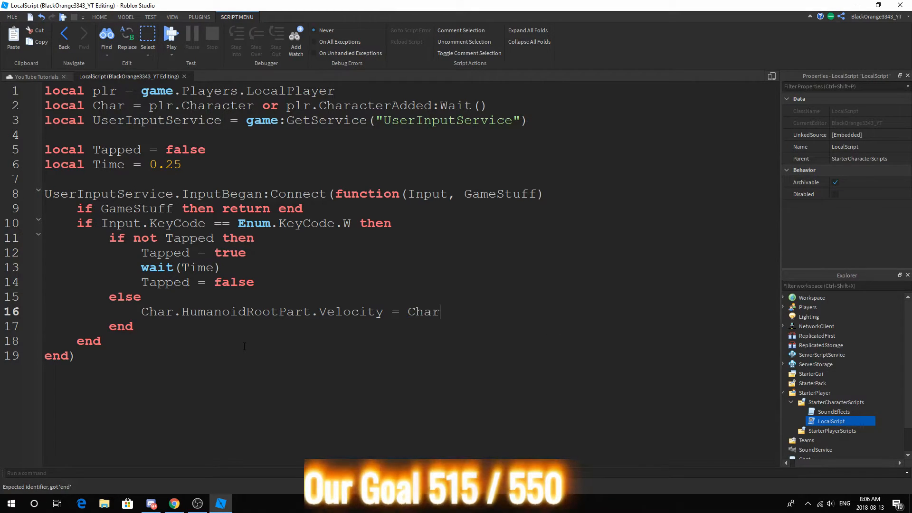
{"action": "type", "text": ".HumanoidRootPar"}
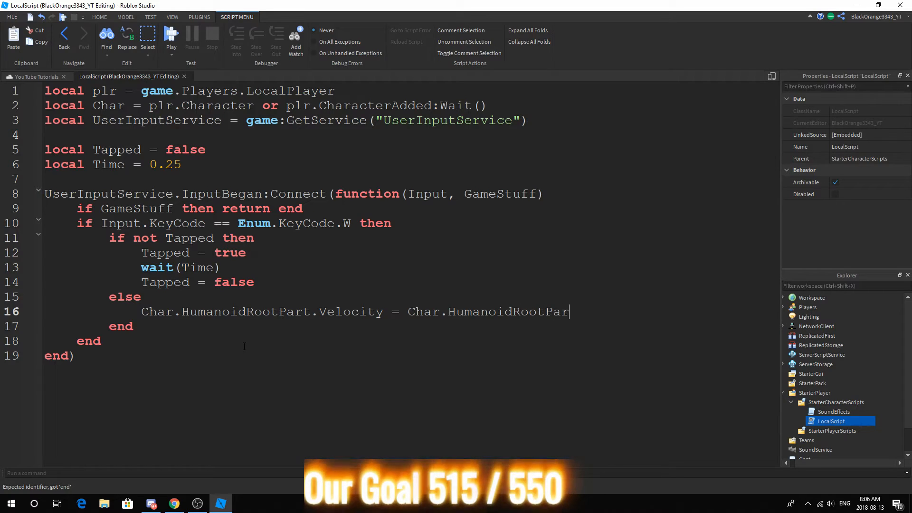
{"action": "type", "text": "t.CFrame."}
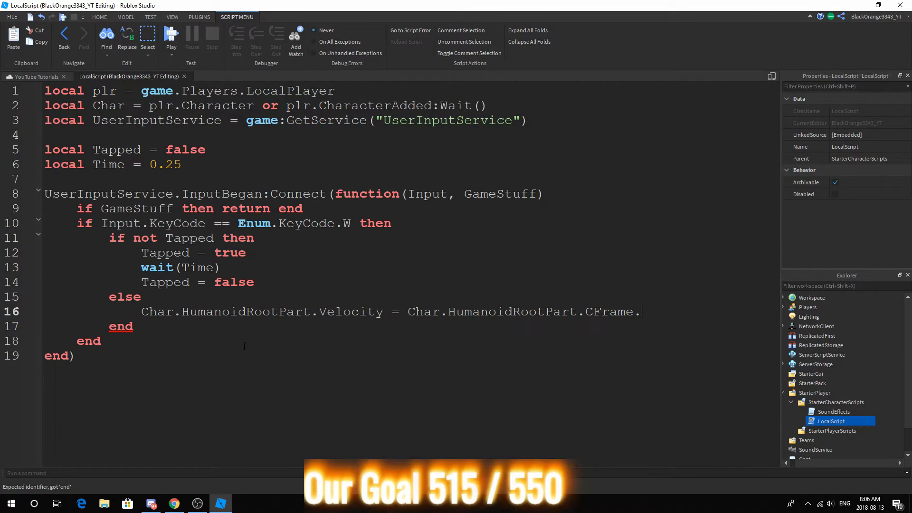
{"action": "type", "text": "lo"}
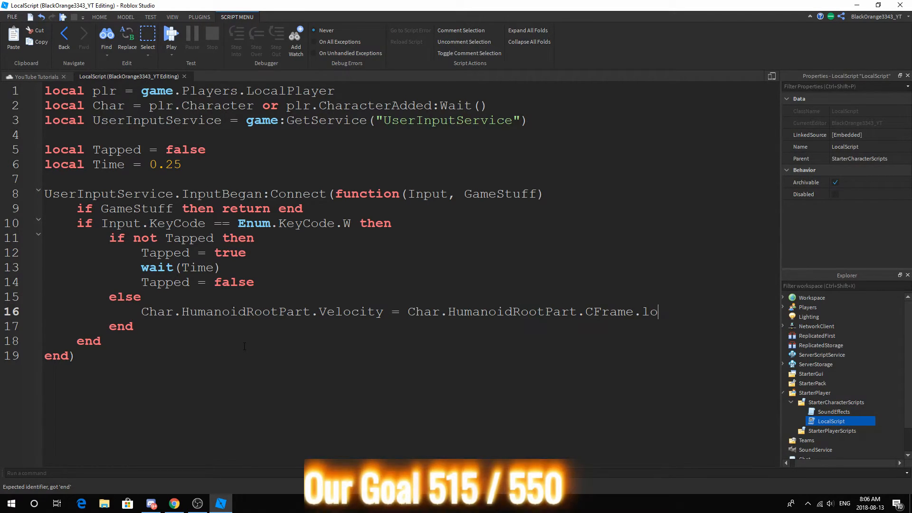
{"action": "type", "text": "okVector*"}
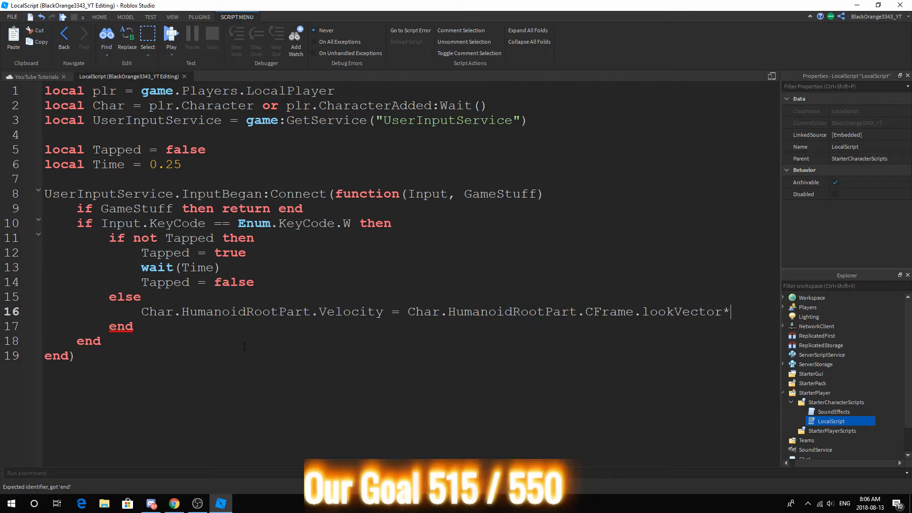
{"action": "type", "text": "40"}
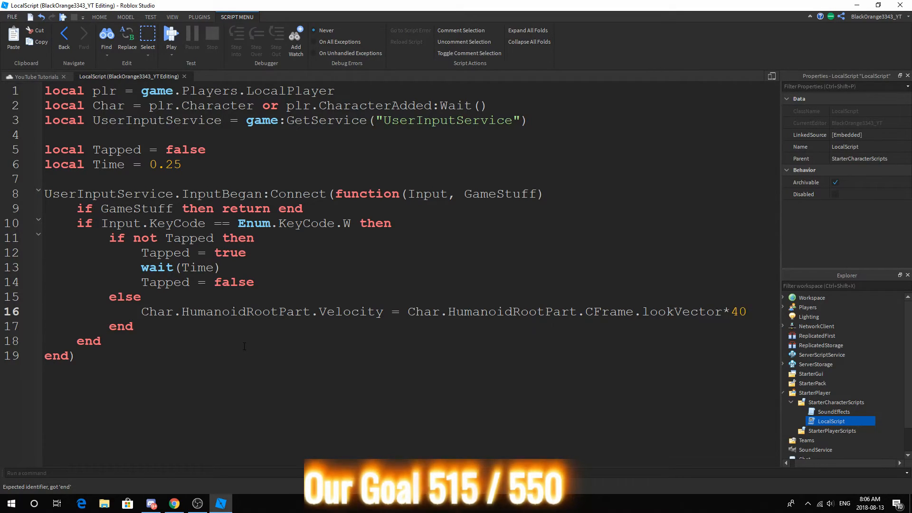
{"action": "type", "text": "0"}
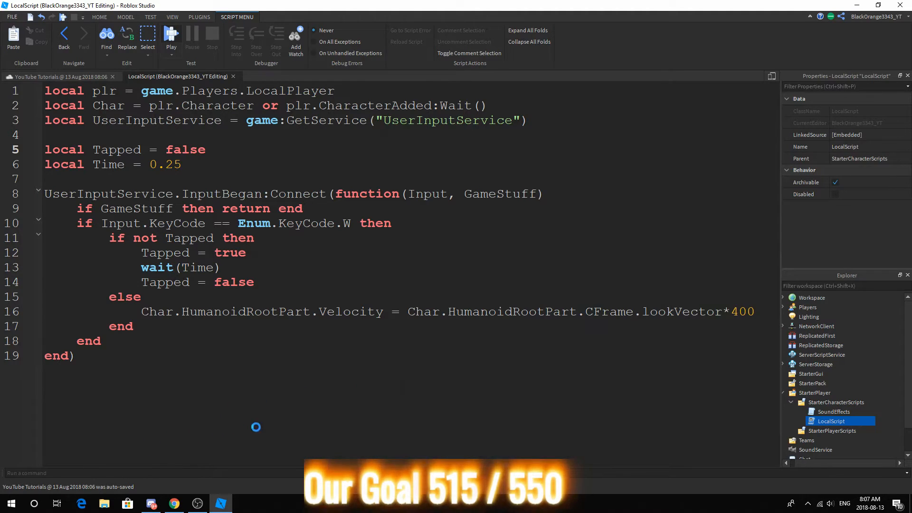
{"action": "left_click", "coordinate": [171, 37]}
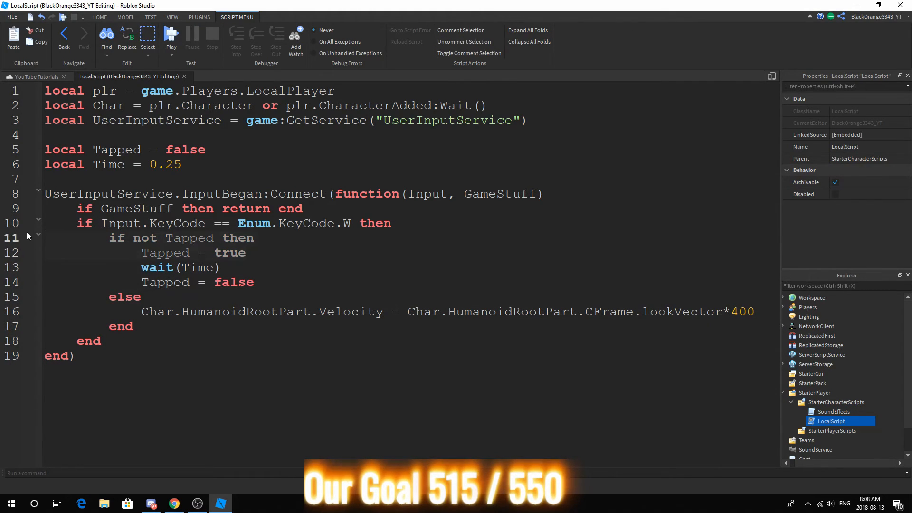
{"action": "mouse_move", "coordinate": [43, 223]}
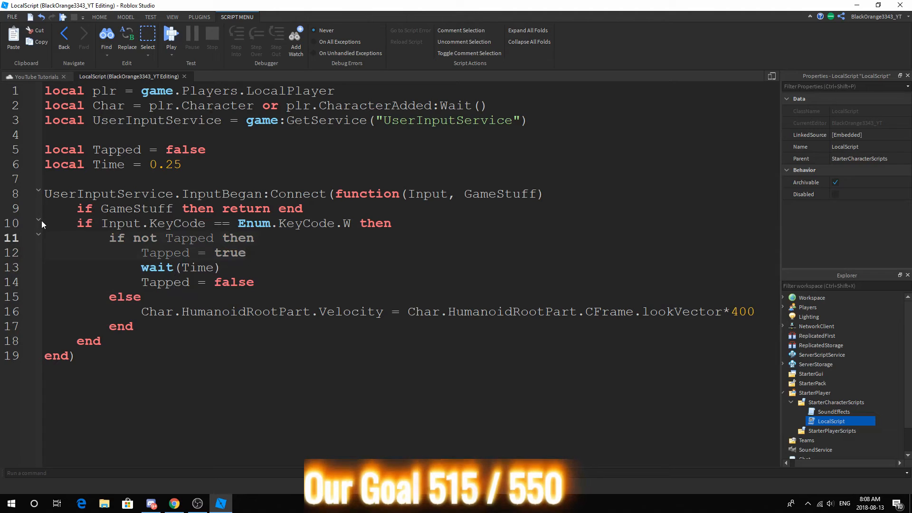